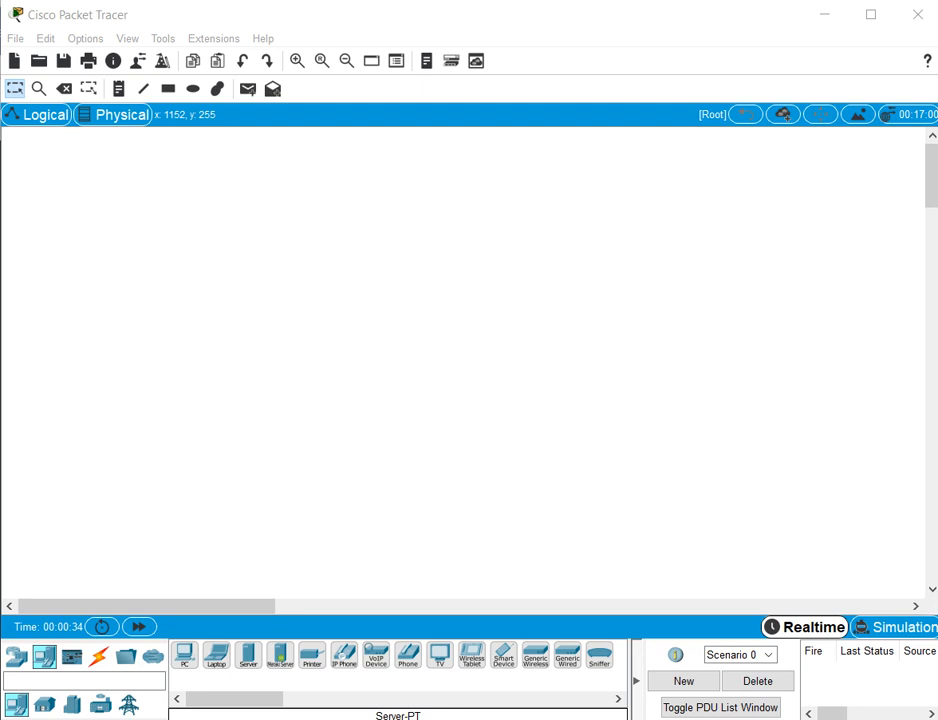
mouse_move(343, 138)
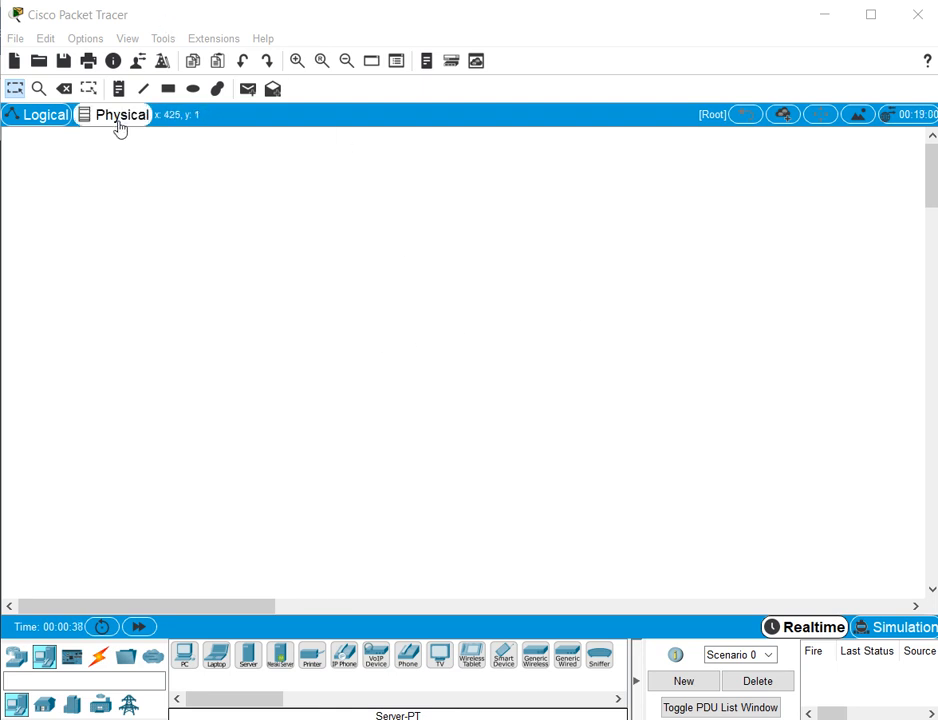
Switch the workspace to the Physical view showing the intercity map.
left_click(123, 114)
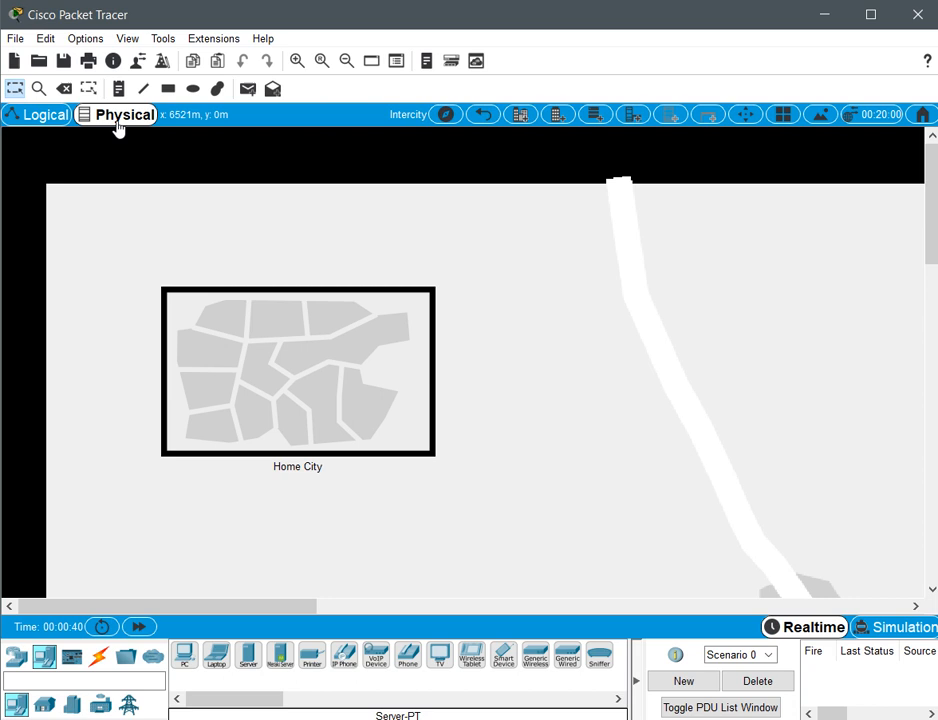
mouse_move(298, 408)
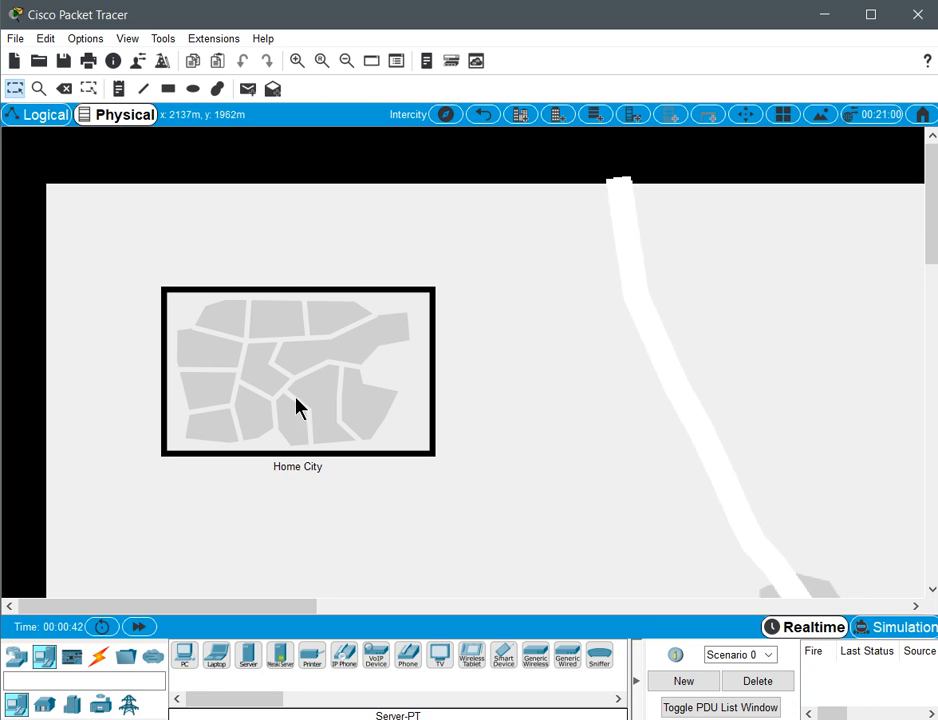
mouse_move(688, 405)
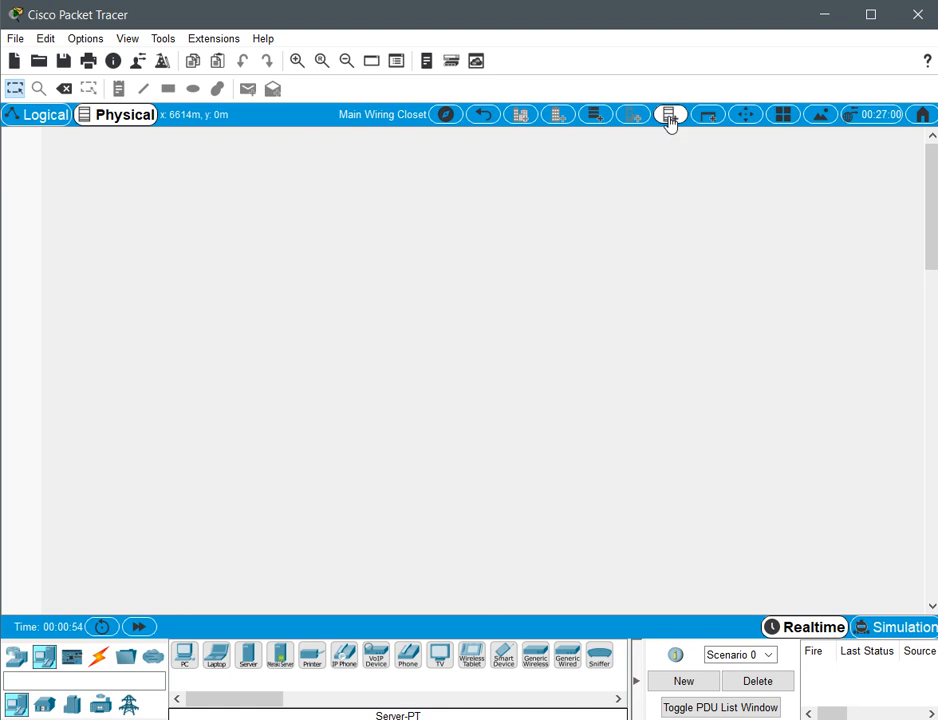
Place a new empty rack in the Main Wiring Closet.
left_click(670, 114)
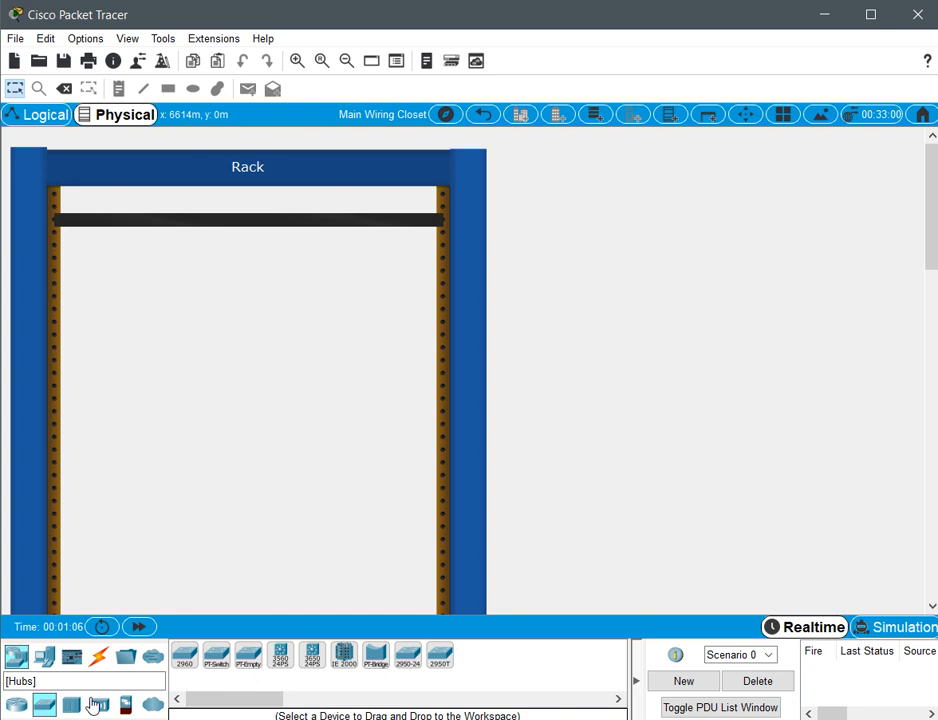
Mount two 2960 switches, Switch0 and Switch1, in the rack above Power Distribution Device0.
left_click_drag(95, 705, 185, 315)
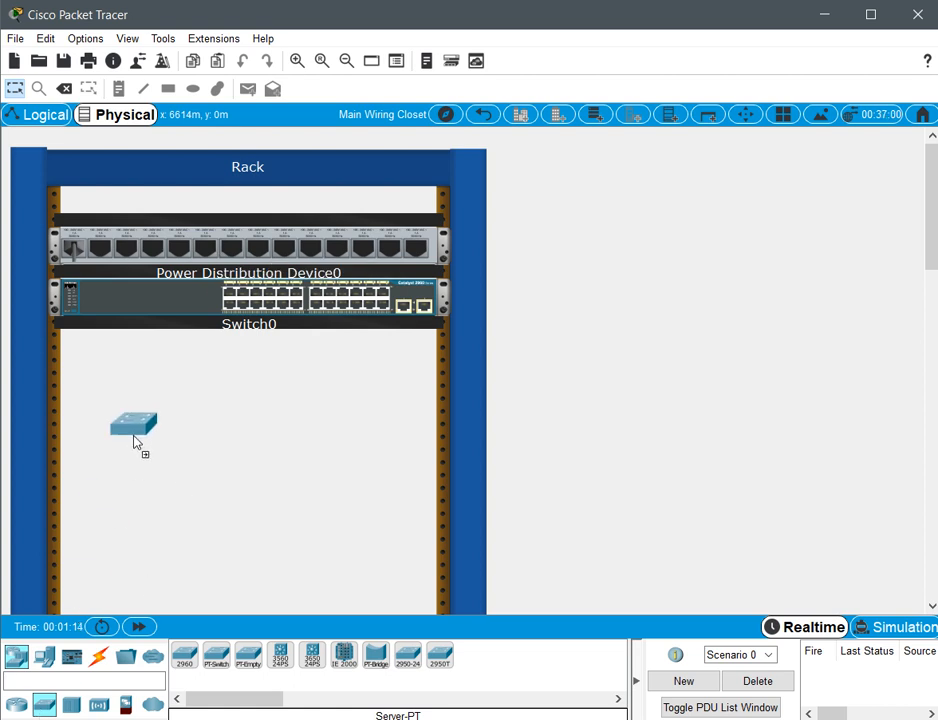
left_click_drag(135, 430, 249, 350)
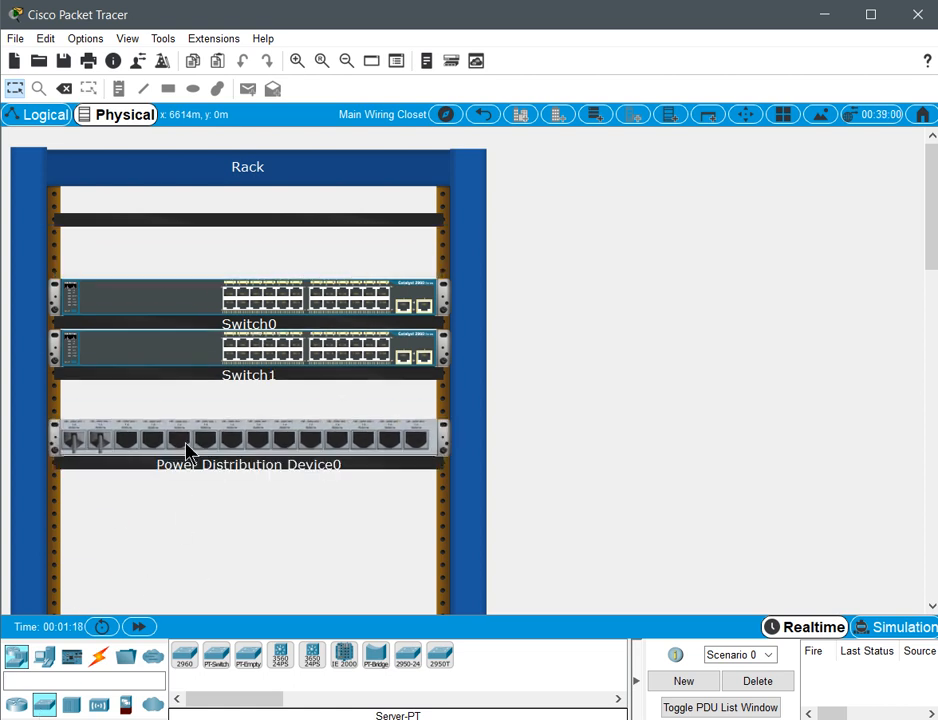
mouse_move(280, 556)
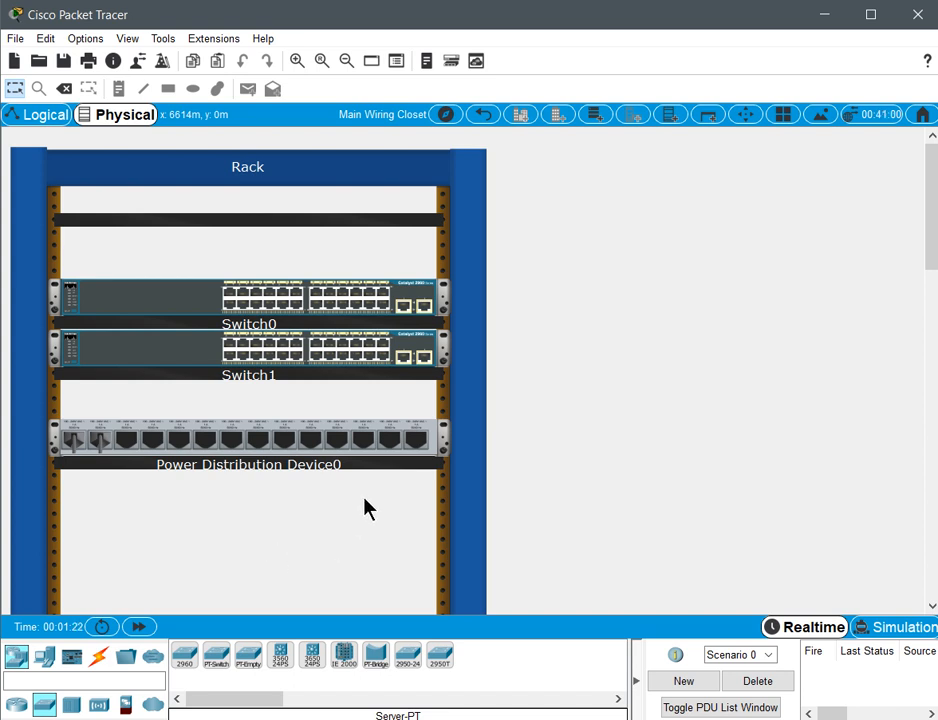
mouse_move(532, 406)
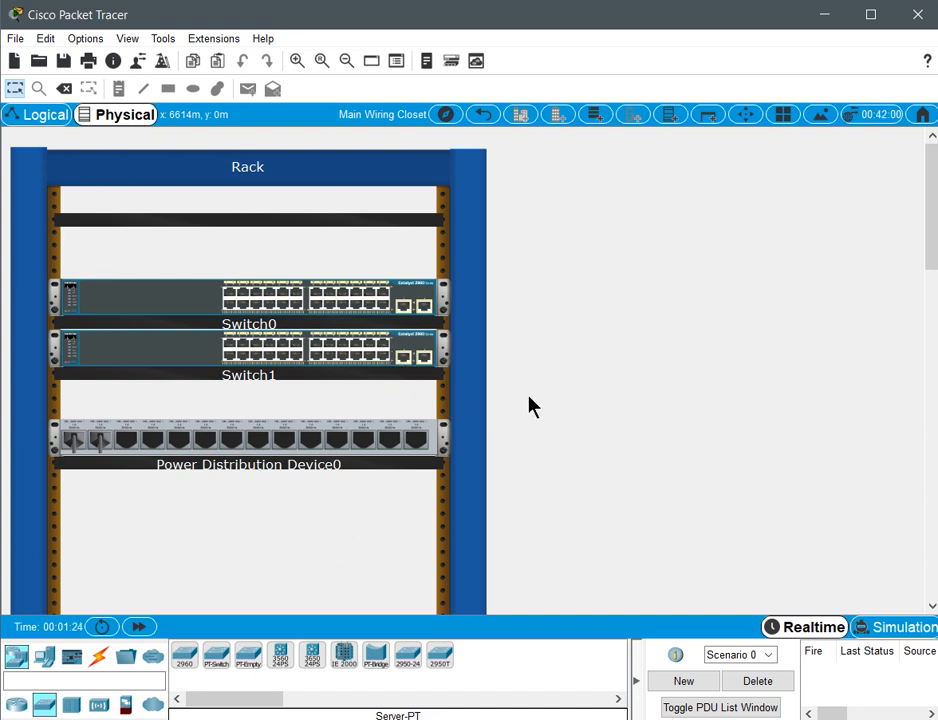